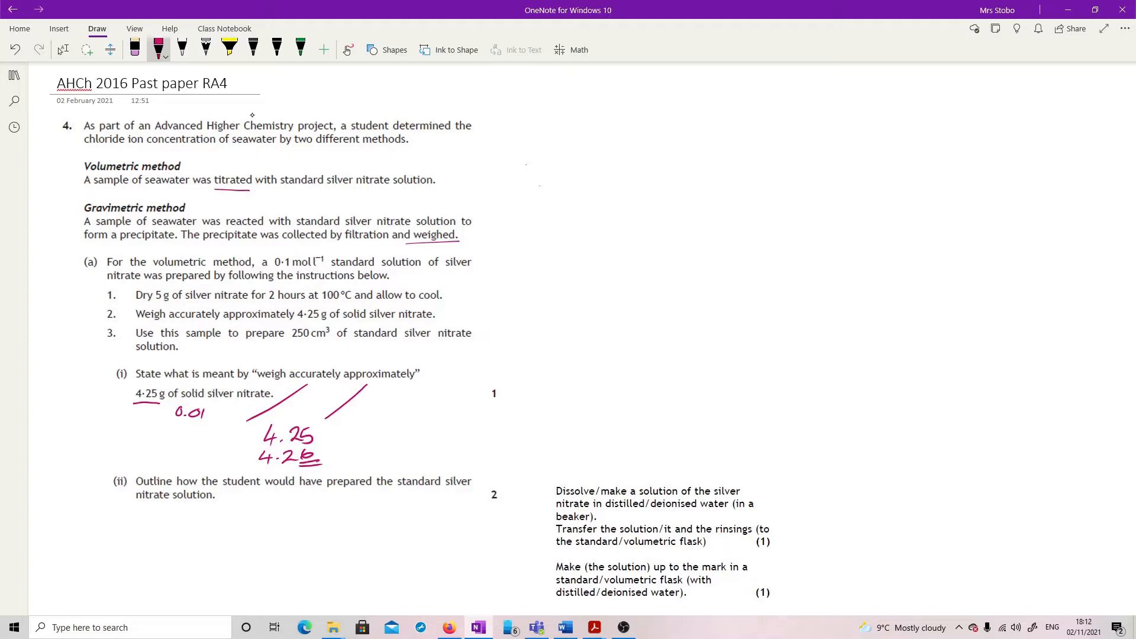
Loop the part (ii) mark-scheme answer in red ink after scrolling it into view
click(63, 49)
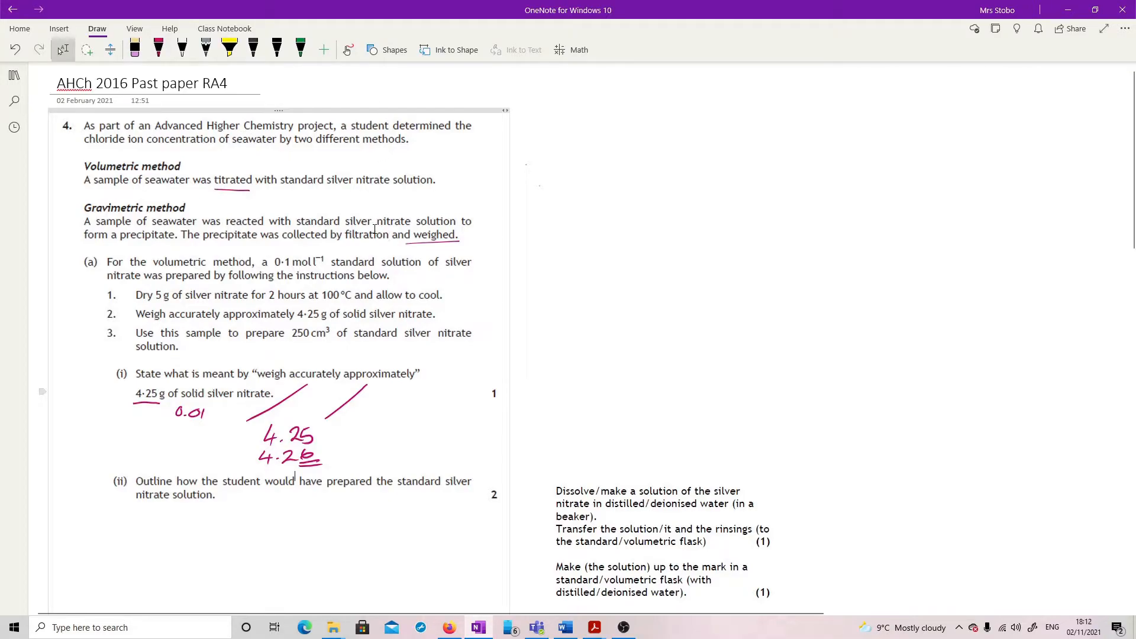
scroll(down, 3)
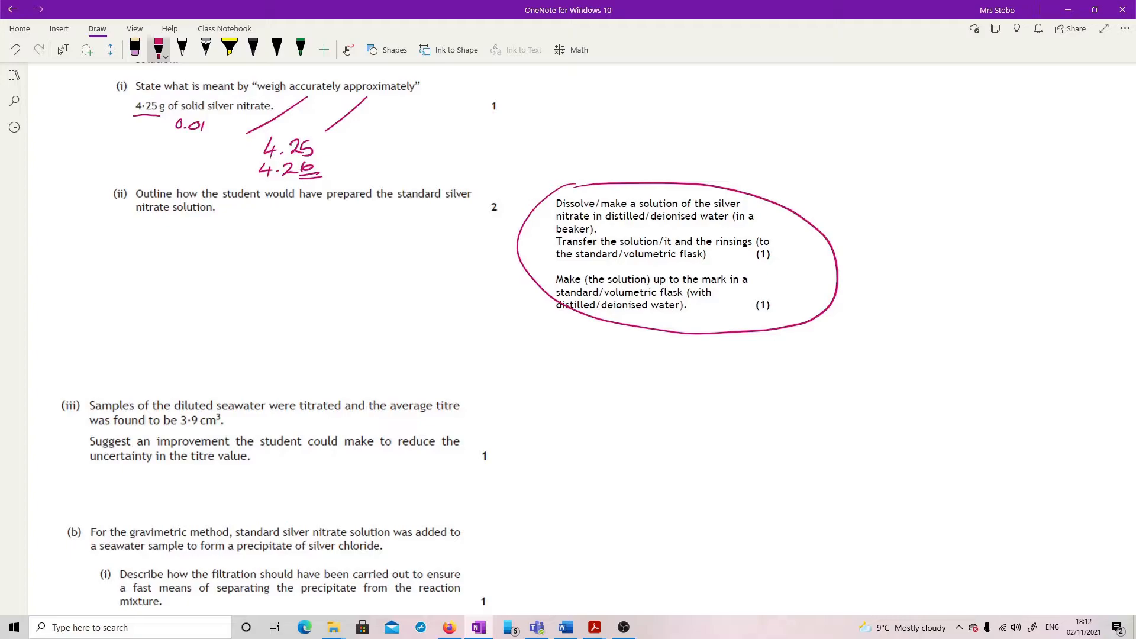
Squiggle the scoring points, undo the 4-25 g underline, and sketch beaker, arrow and volumetric flask
click(133, 47)
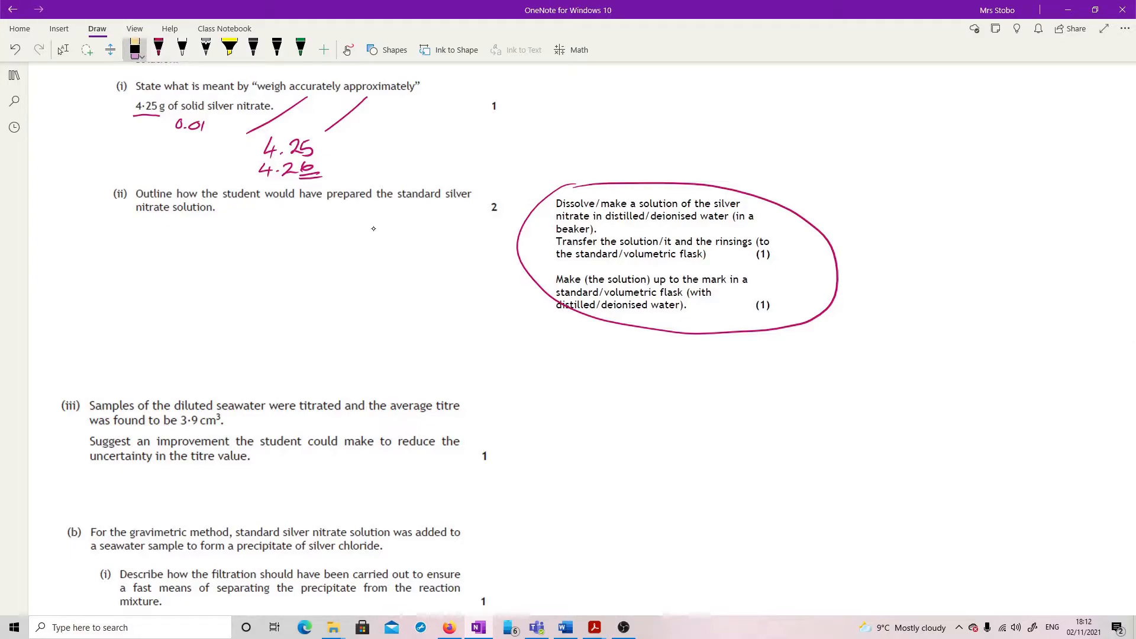
key(ctrl+z)
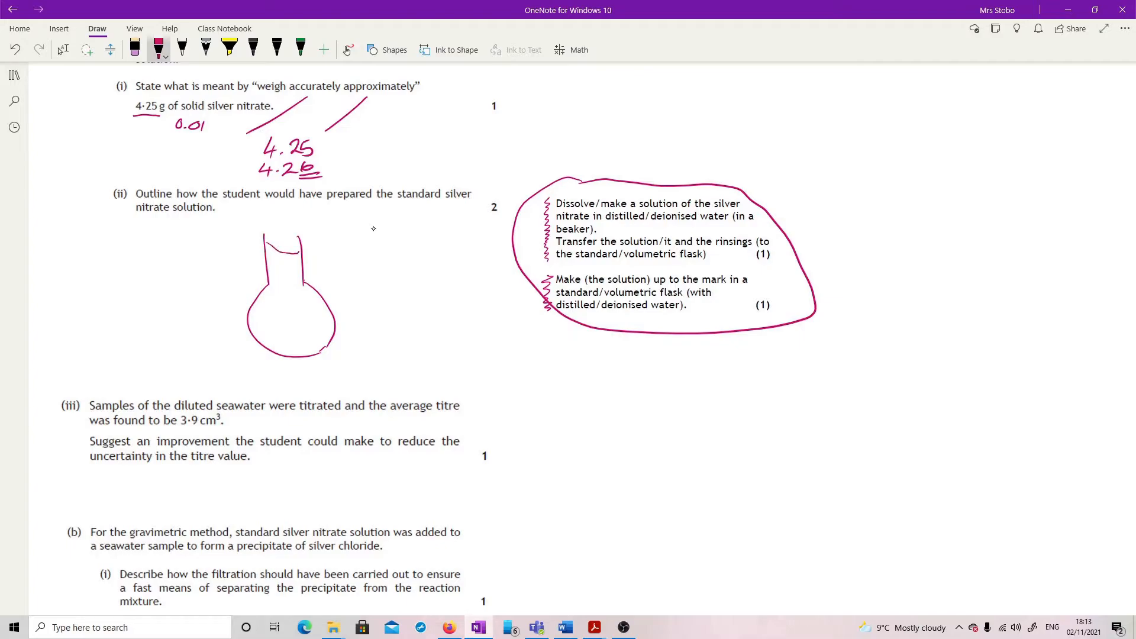
click(134, 46)
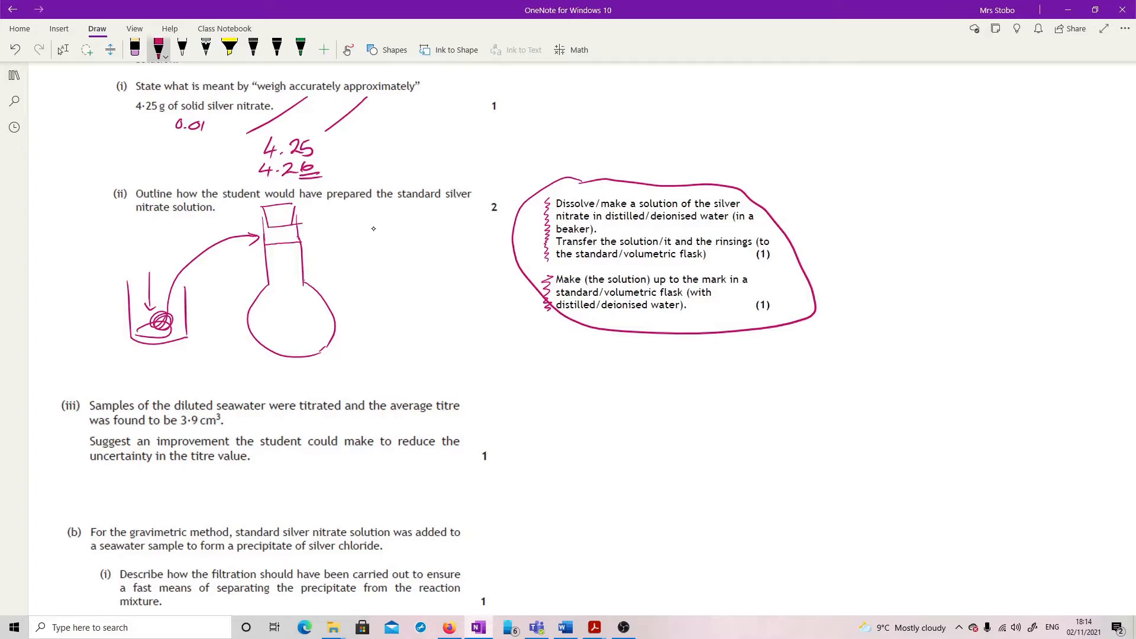
drag(353, 231, 353, 285)
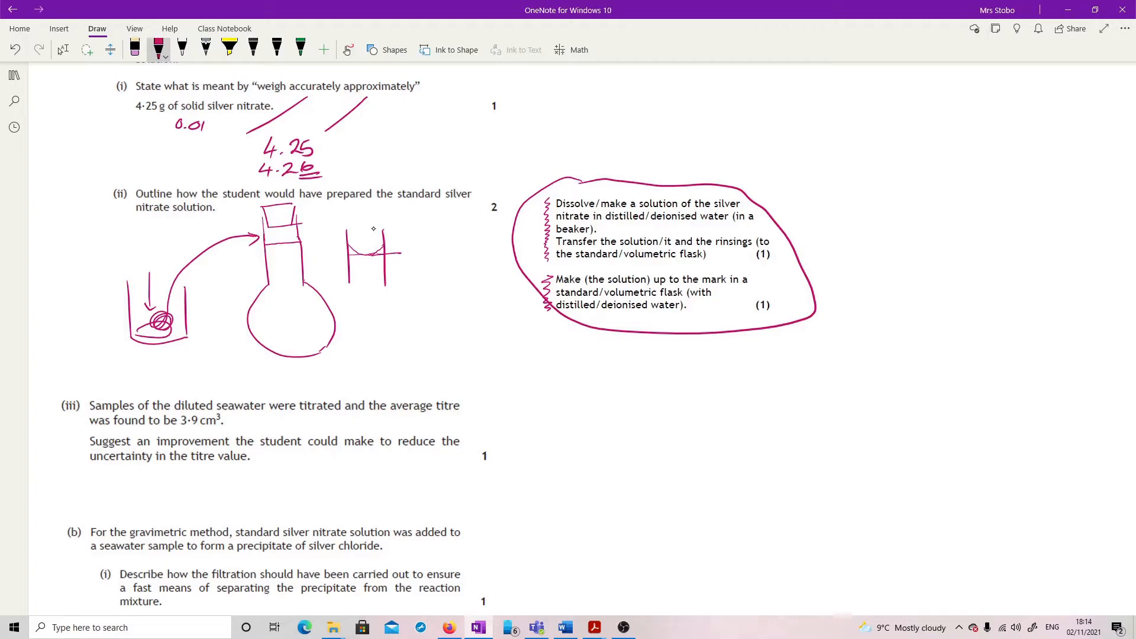
Handwrite under 5 cm³, less concentrated AgNO3, larger seawater volume, dilute less beside (iii)
scroll(down, 3)
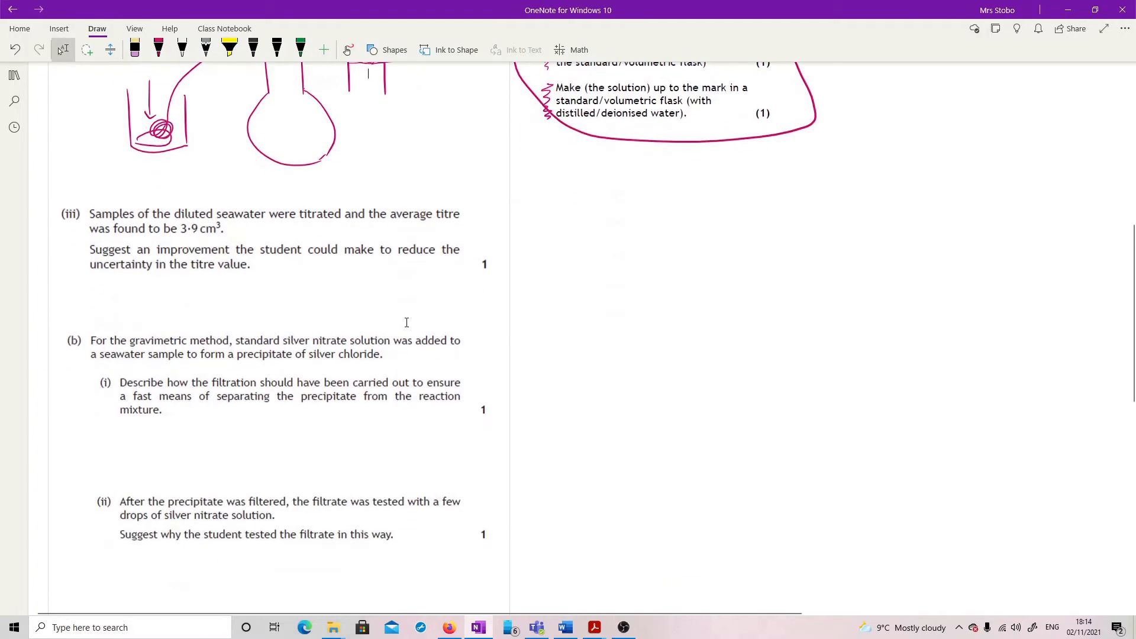
mouse_move(408, 313)
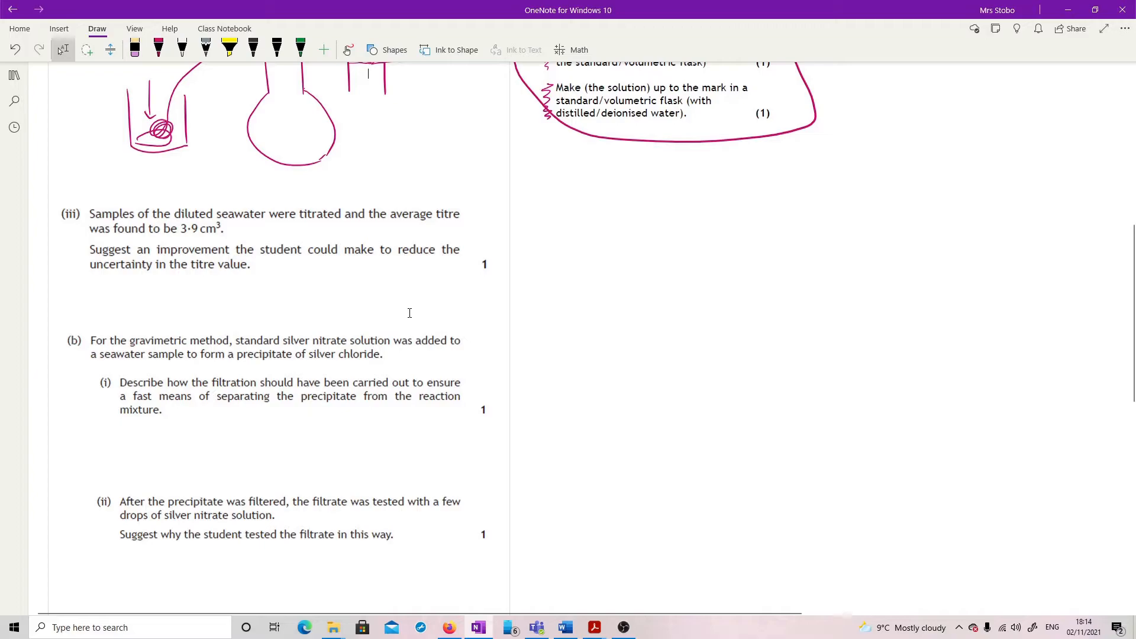
click(157, 48)
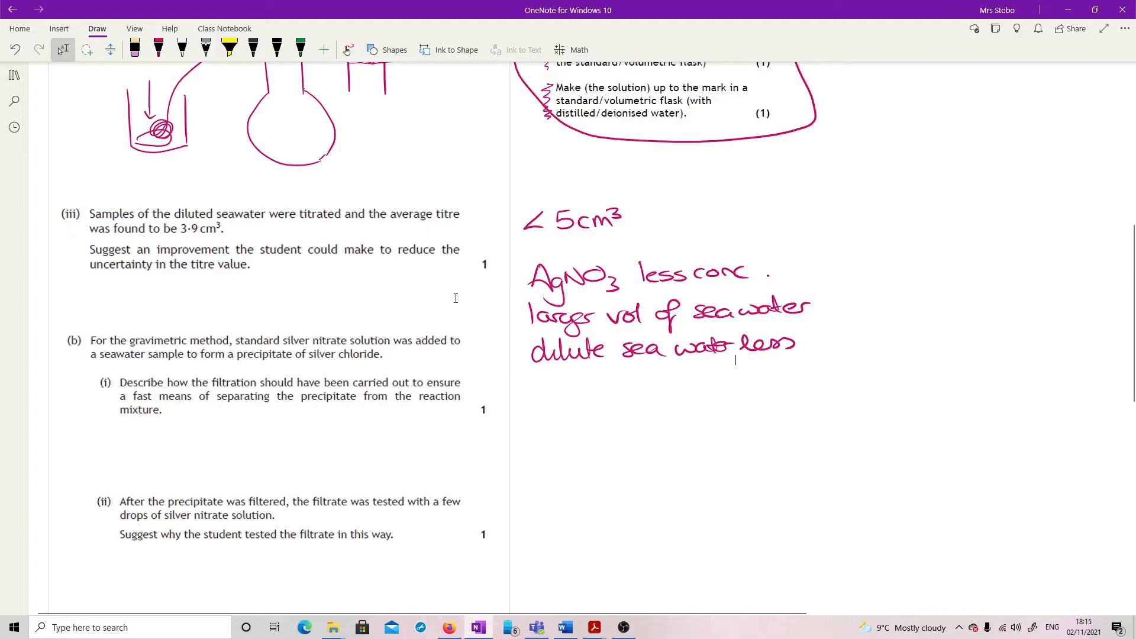
Underline 'fast' in red and sketch the Buchner funnel, flask and side-arm tubing under (b)(i)
click(157, 47)
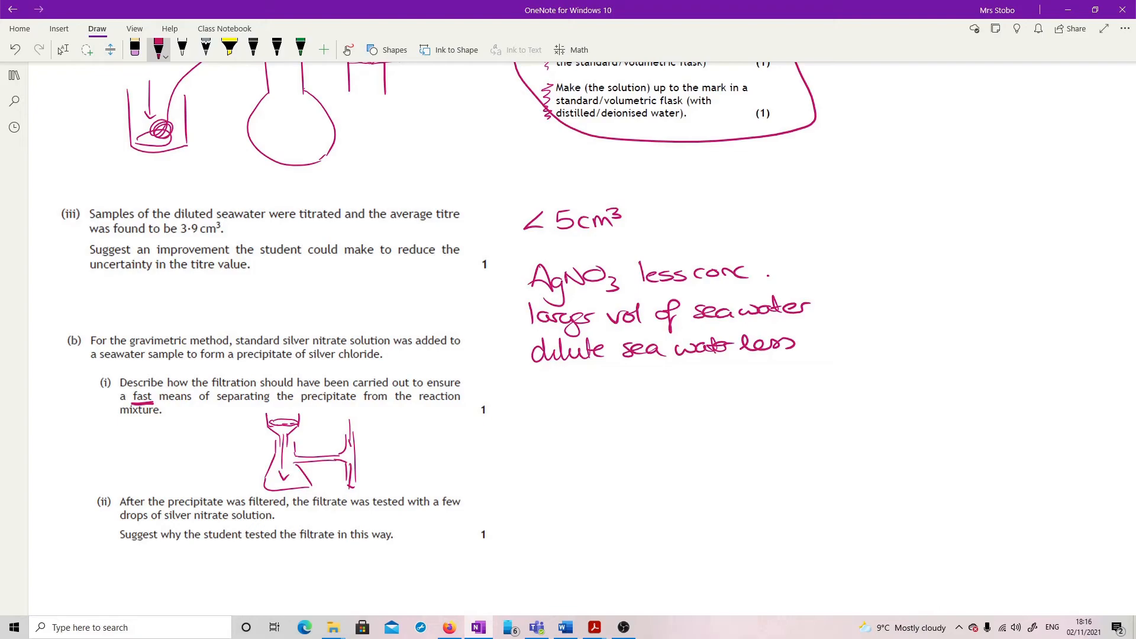
click(63, 48)
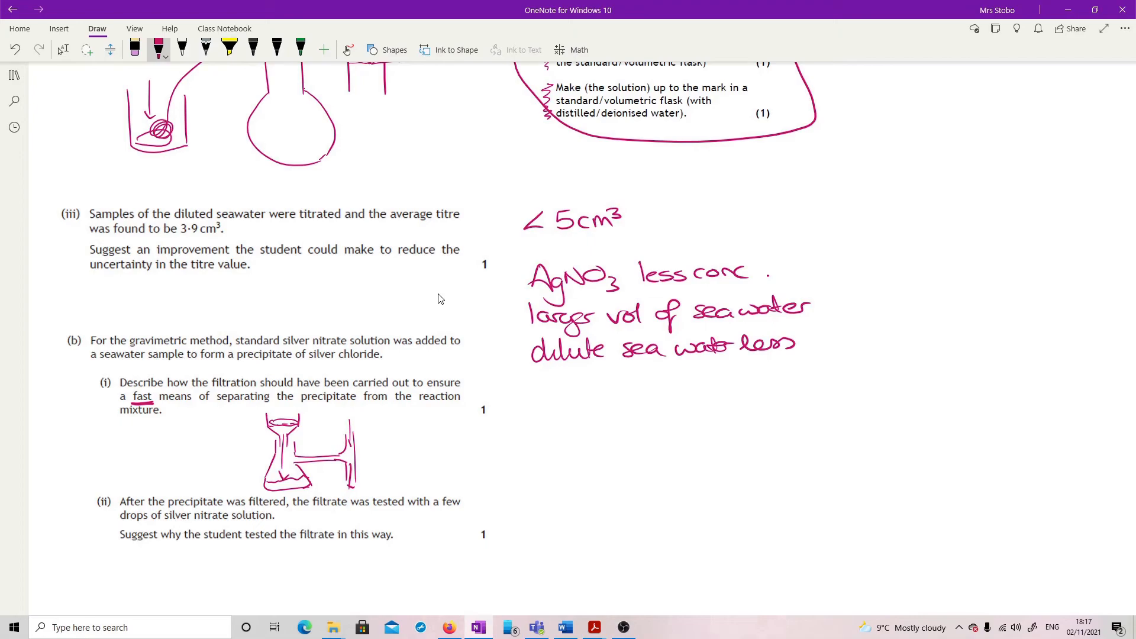
Scroll down to question (c) on river water with the red pen ready
scroll(down, 3)
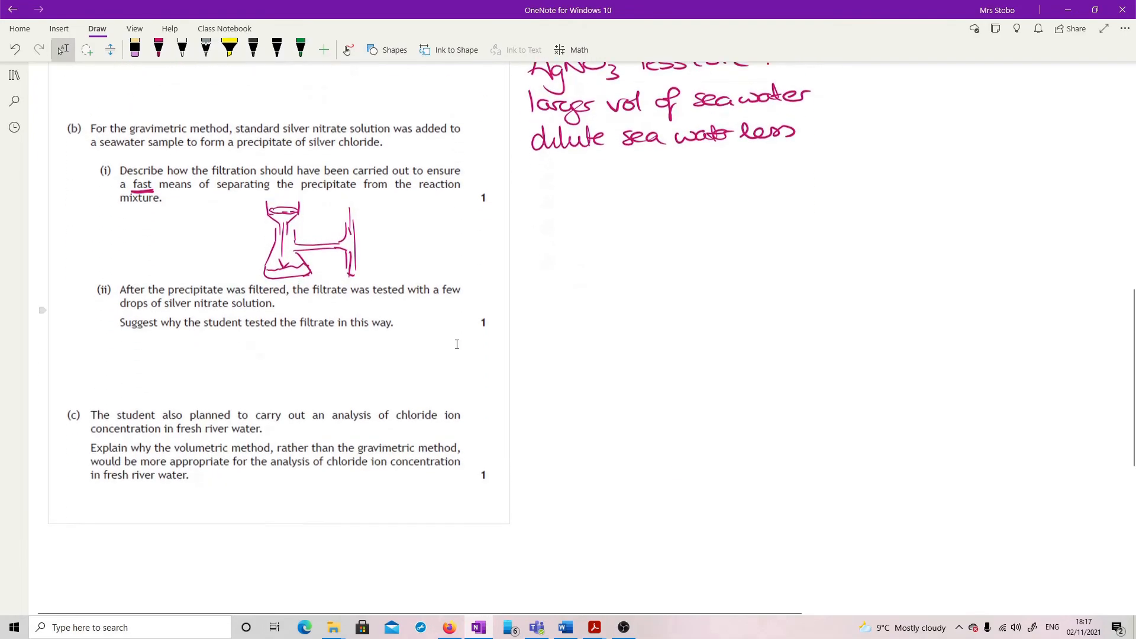
scroll(down, 3)
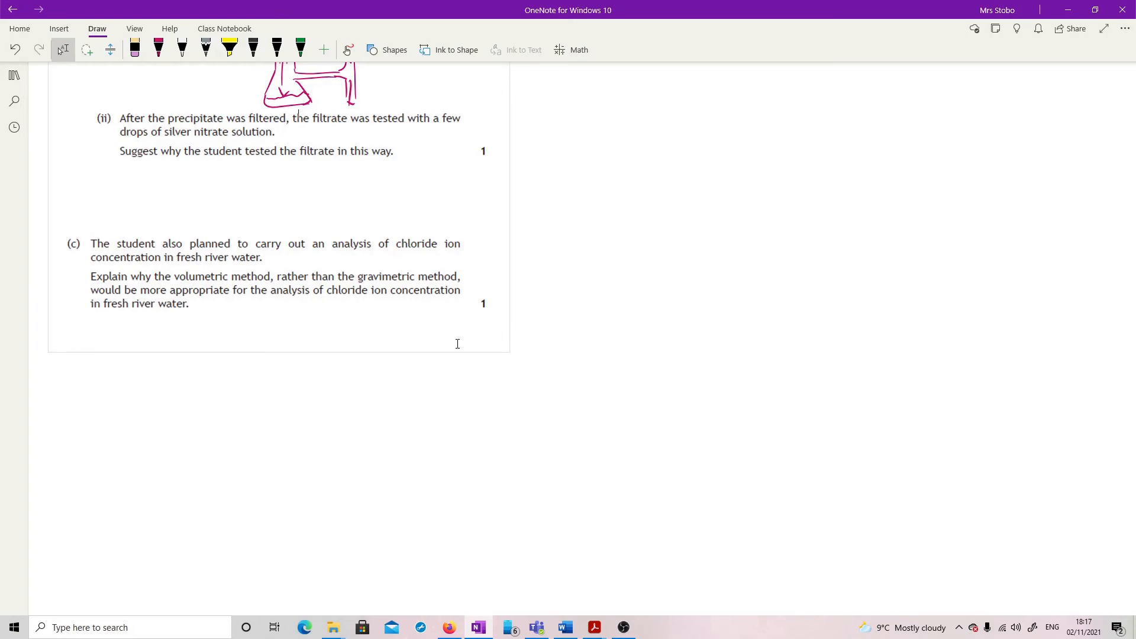
click(157, 50)
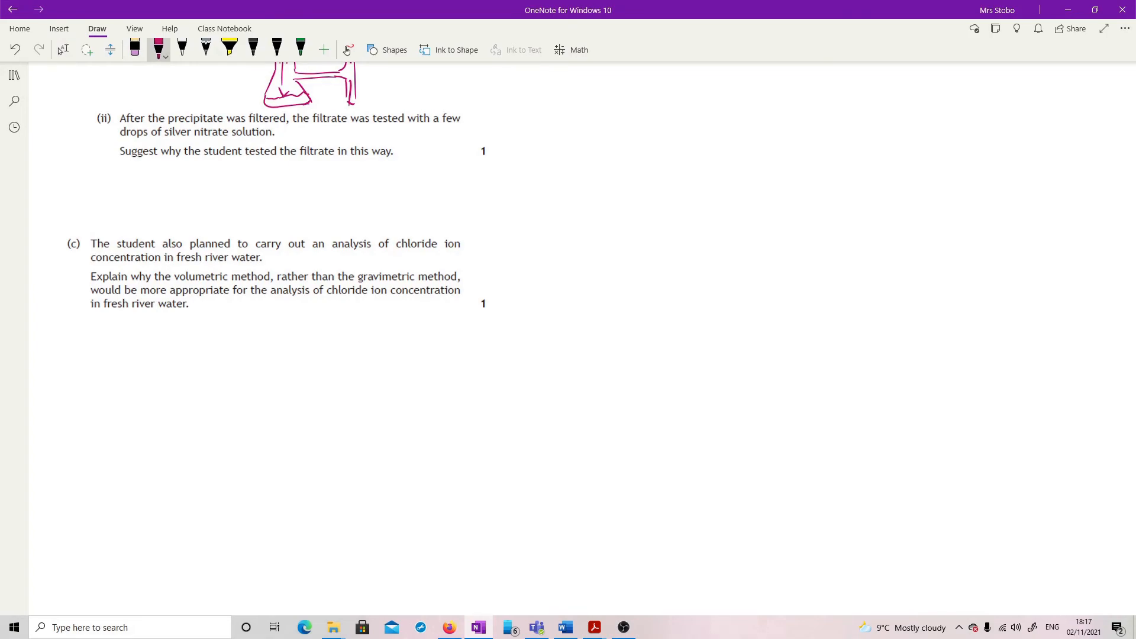